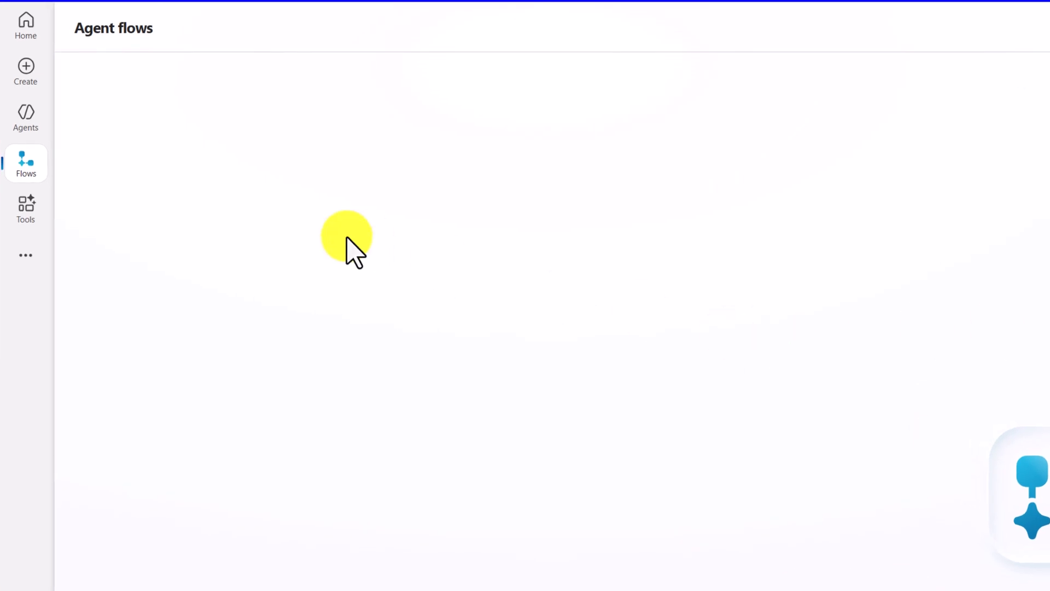
{"action": "mouse_move", "coordinate": [253, 86]}
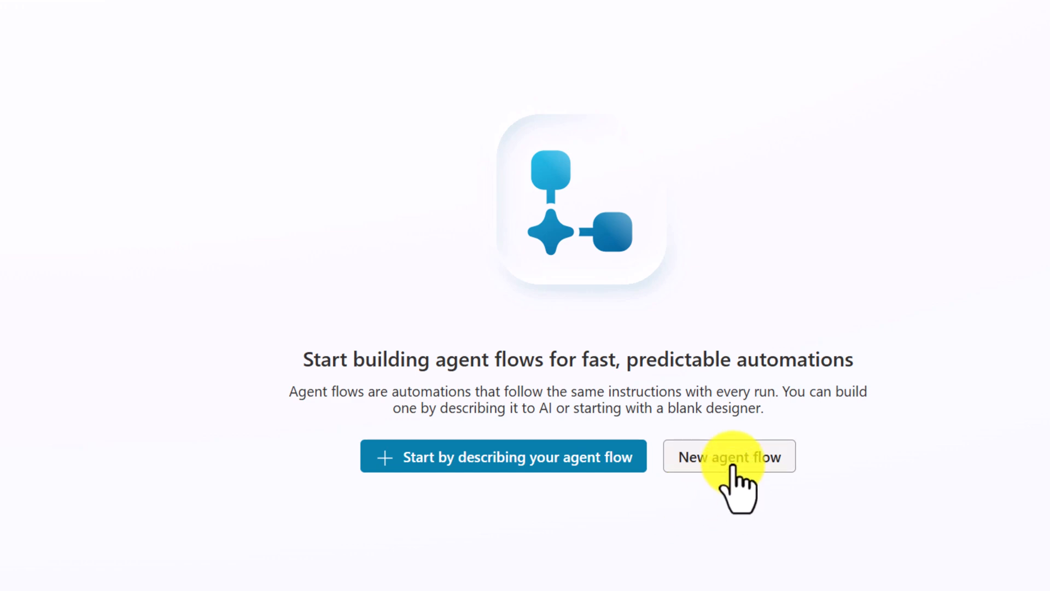
{"action": "mouse_move", "coordinate": [569, 462]}
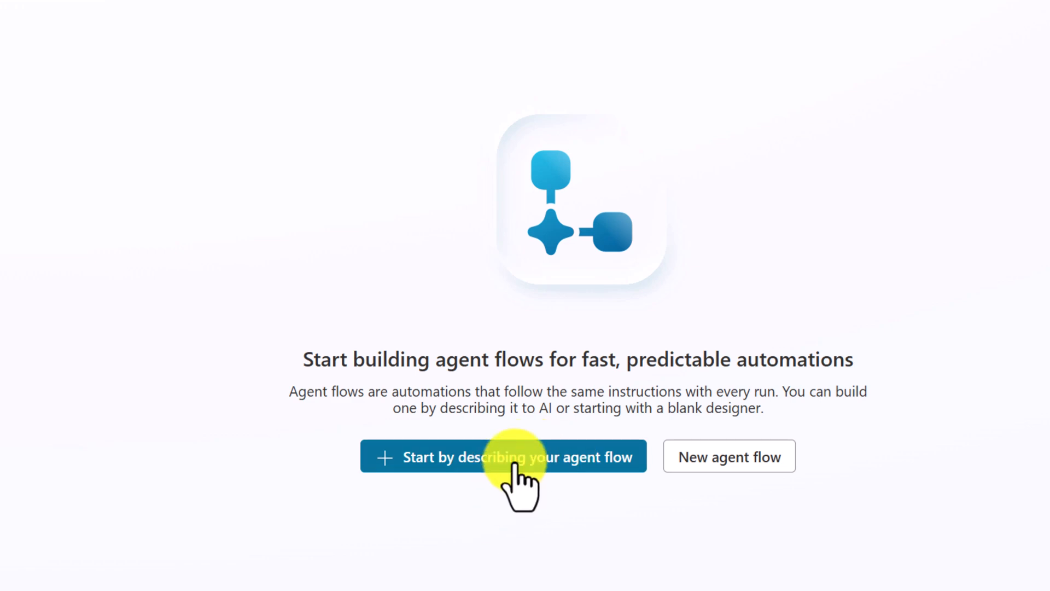
Choose 'Start by describing your agent flow' on the Agent flows page
{"action": "left_click", "coordinate": [502, 457]}
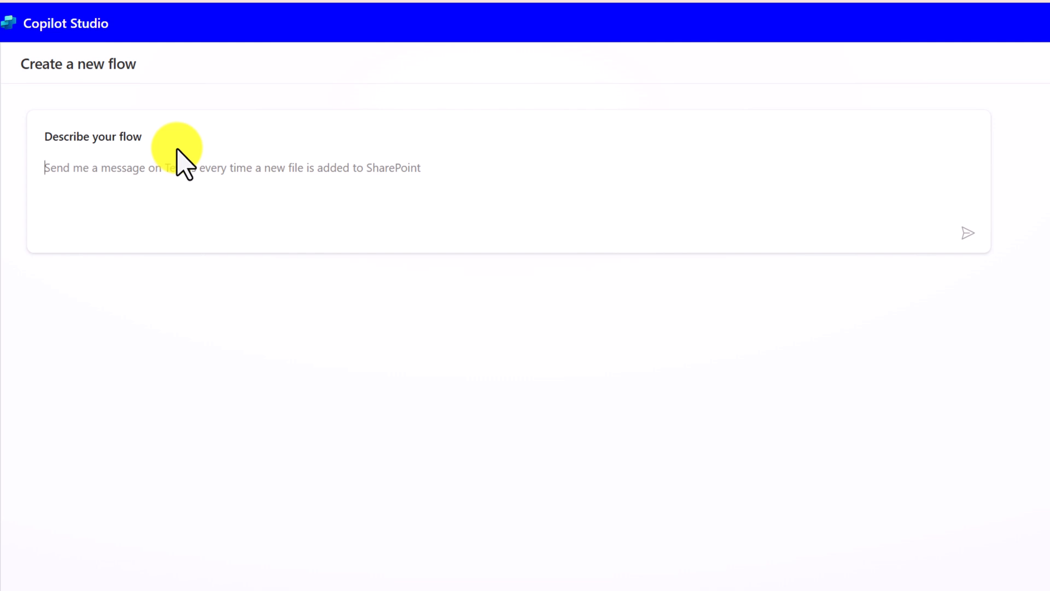
Enter 'when a' and pick the 'When a new email arrives, send an email to the sender' suggestion
{"action": "type", "text": "w"}
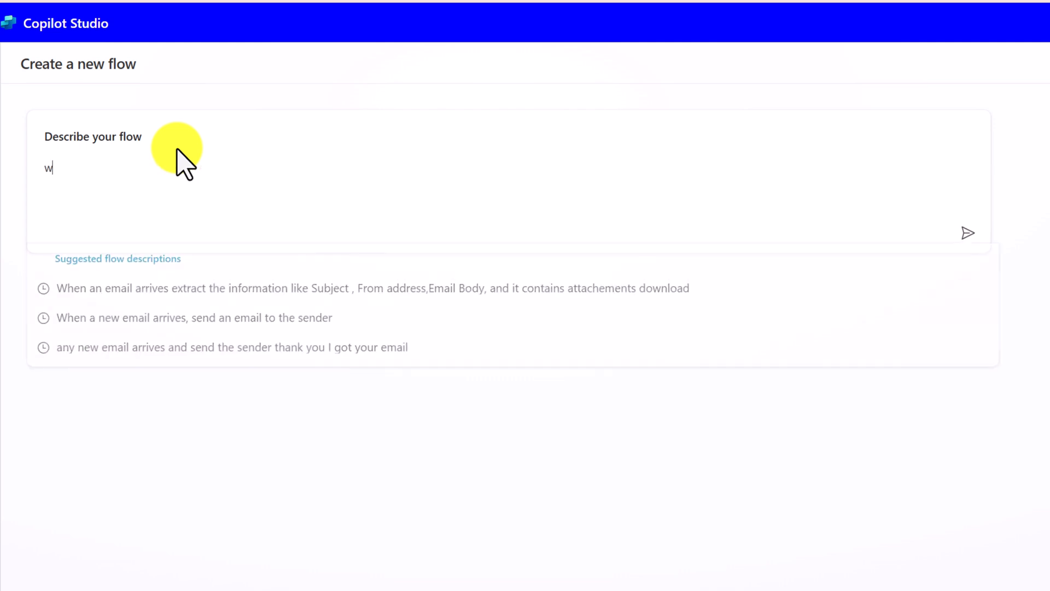
{"action": "type", "text": "hen"}
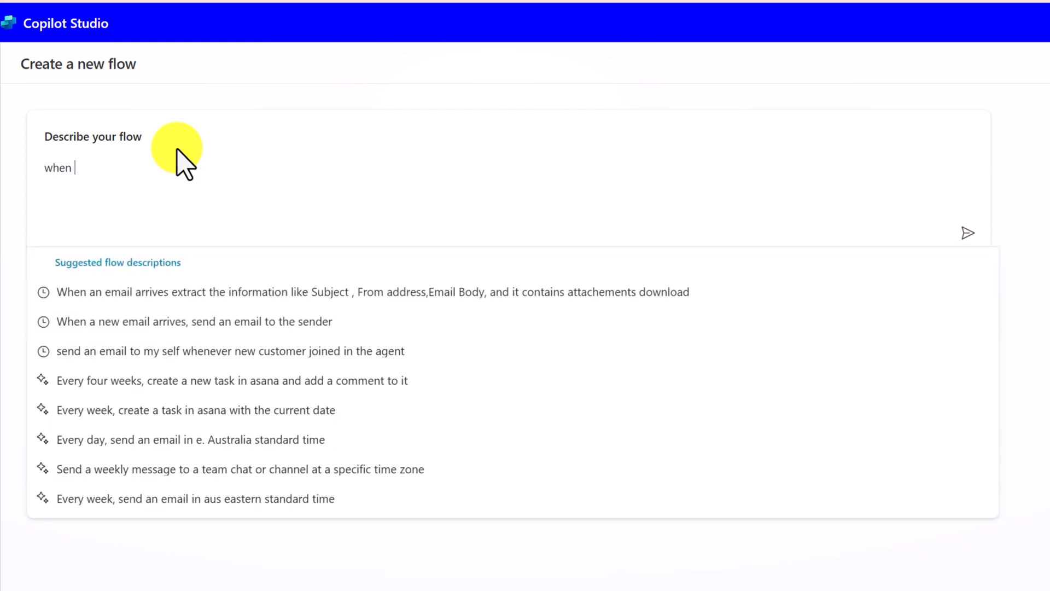
{"action": "type", "text": "a"}
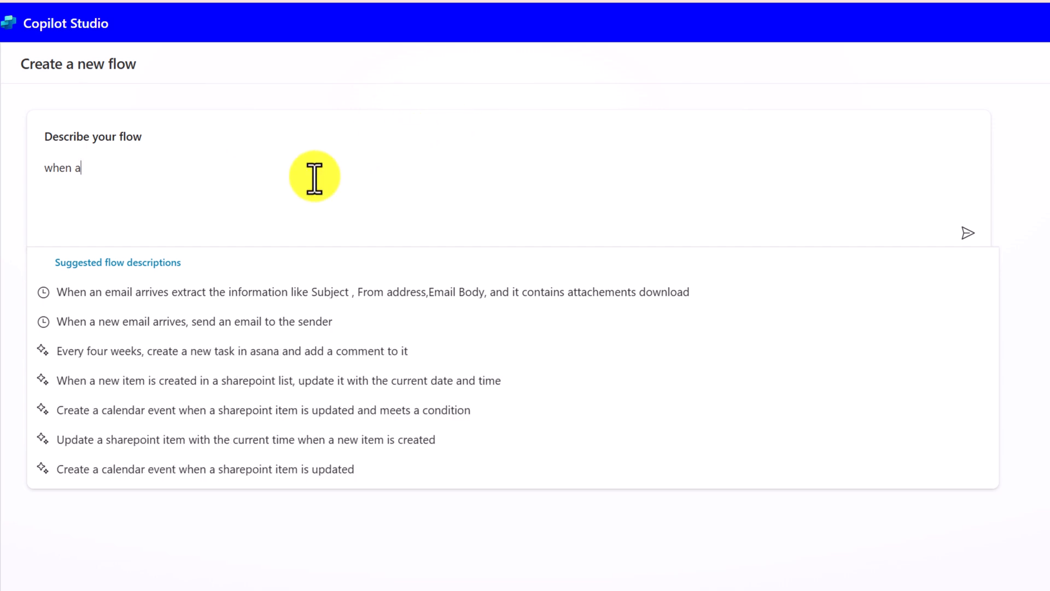
{"action": "left_click", "coordinate": [195, 322]}
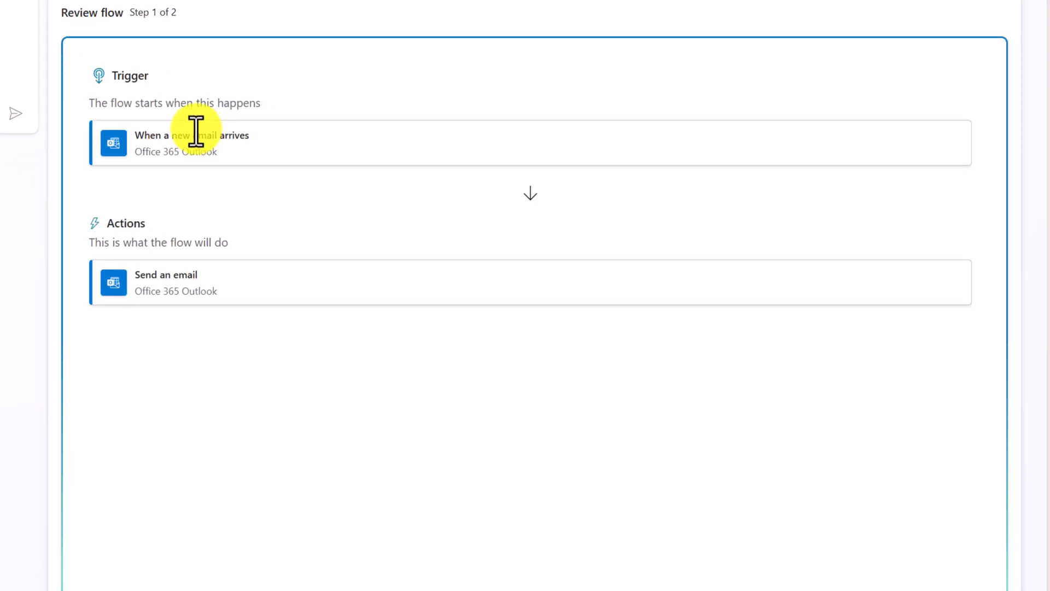
{"action": "mouse_move", "coordinate": [161, 73]}
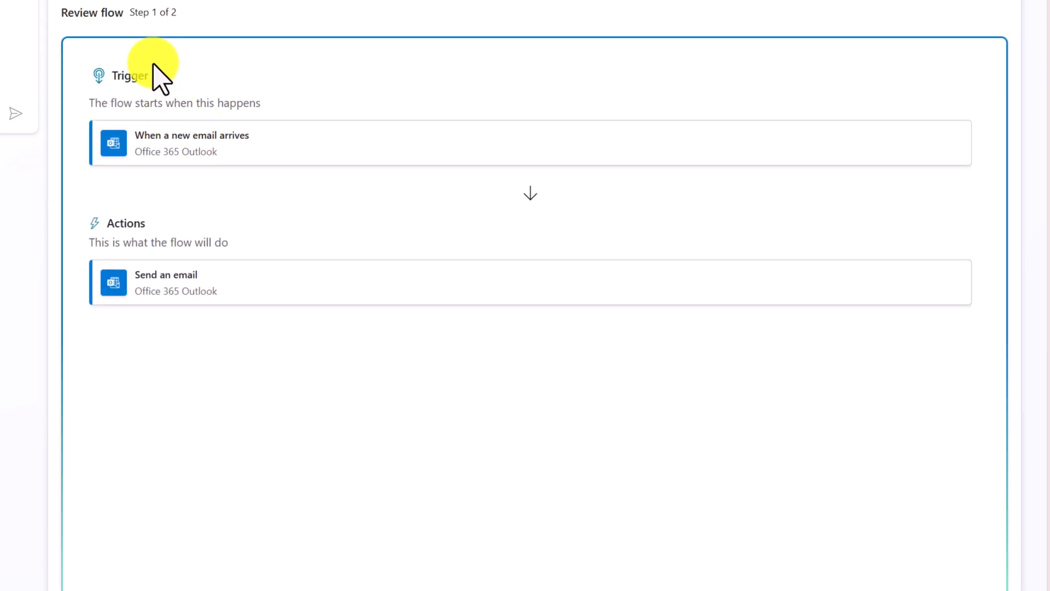
{"action": "mouse_move", "coordinate": [154, 107]}
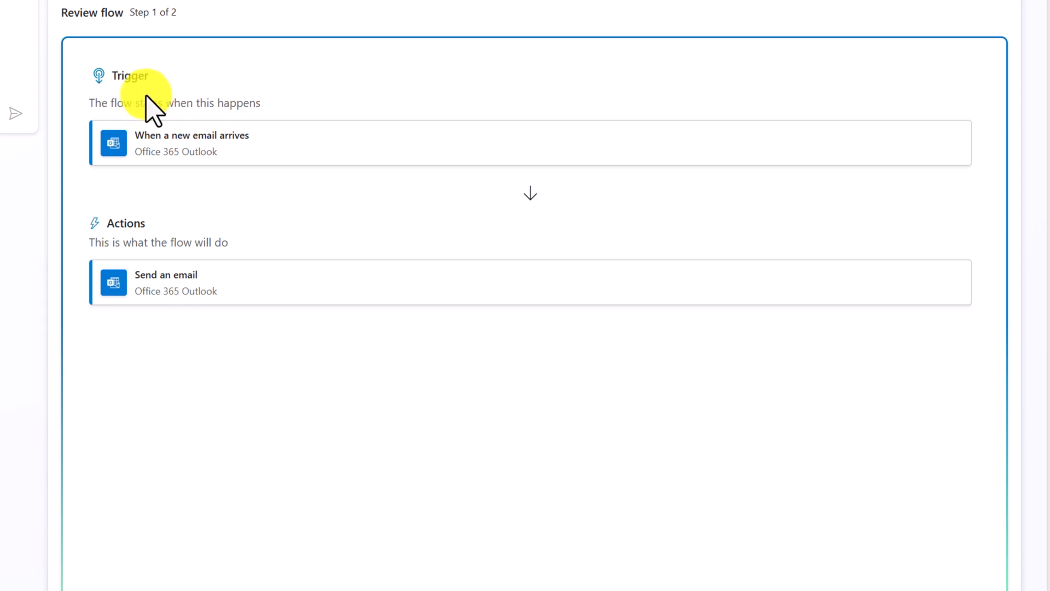
{"action": "mouse_move", "coordinate": [190, 268]}
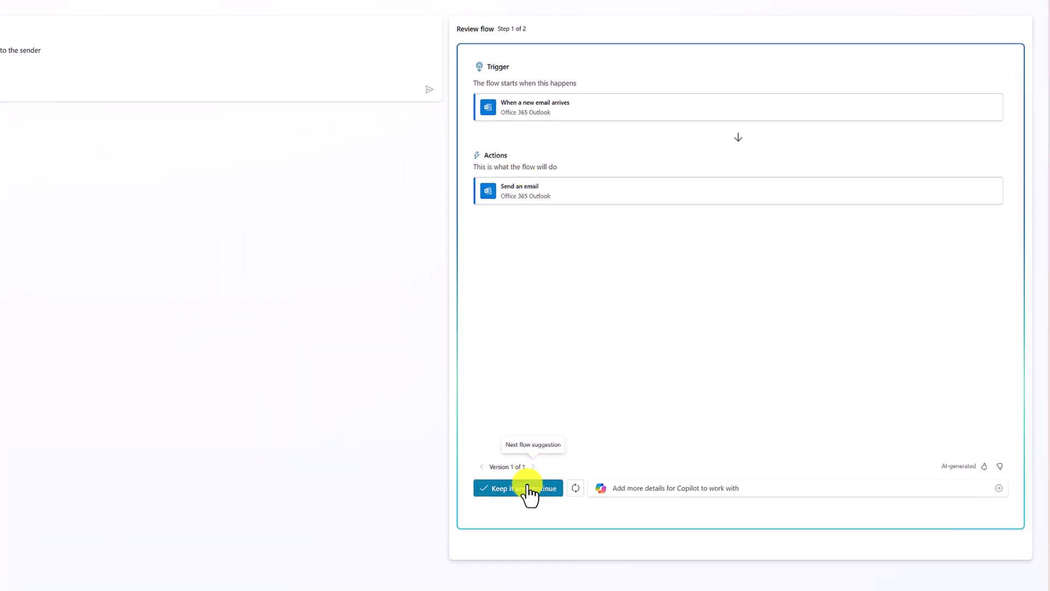
Keep the suggested new-email trigger and send-email action and continue
{"action": "left_click", "coordinate": [517, 488]}
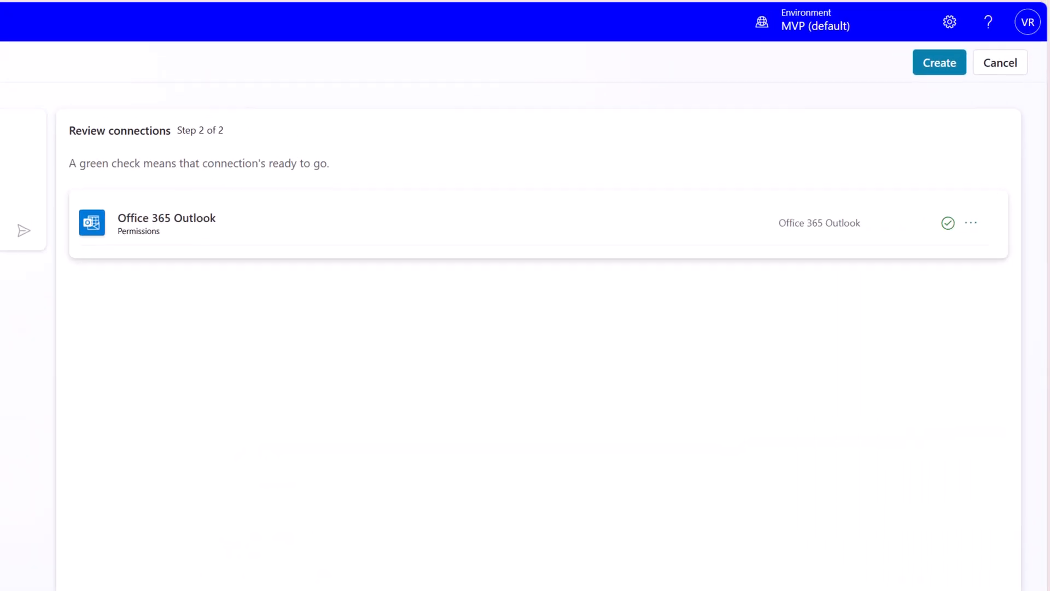
Create the agent flow once the Office 365 Outlook connection shows a green check
{"action": "left_click", "coordinate": [939, 63]}
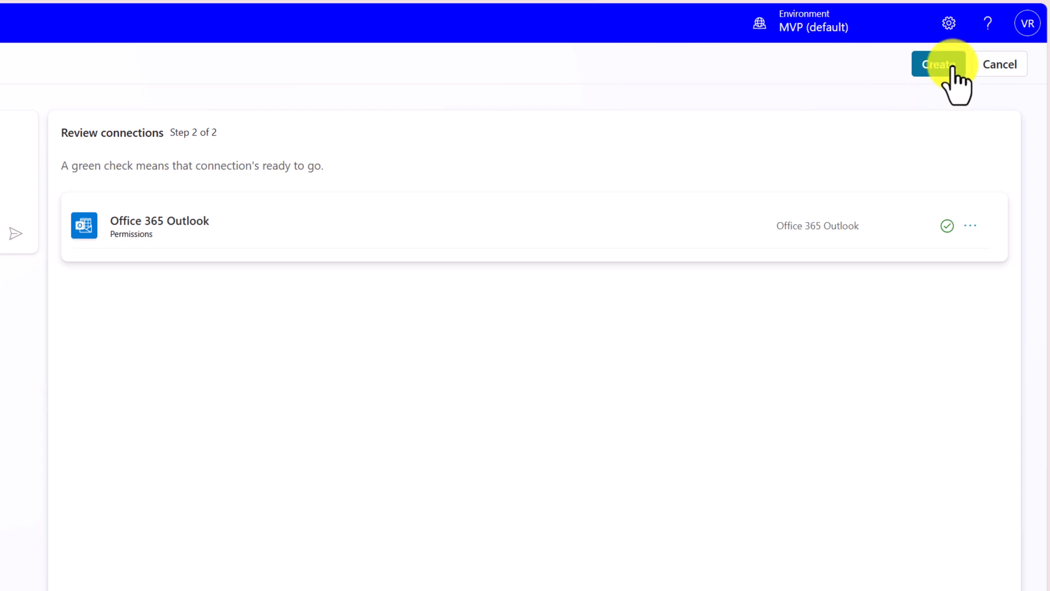
{"action": "left_click", "coordinate": [935, 65]}
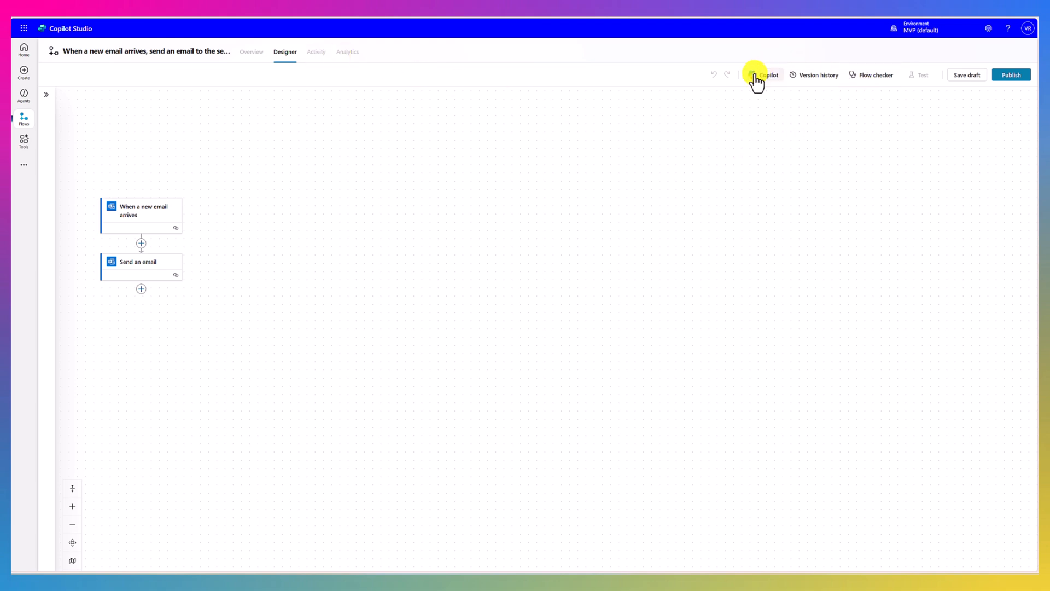
{"action": "mouse_move", "coordinate": [804, 80]}
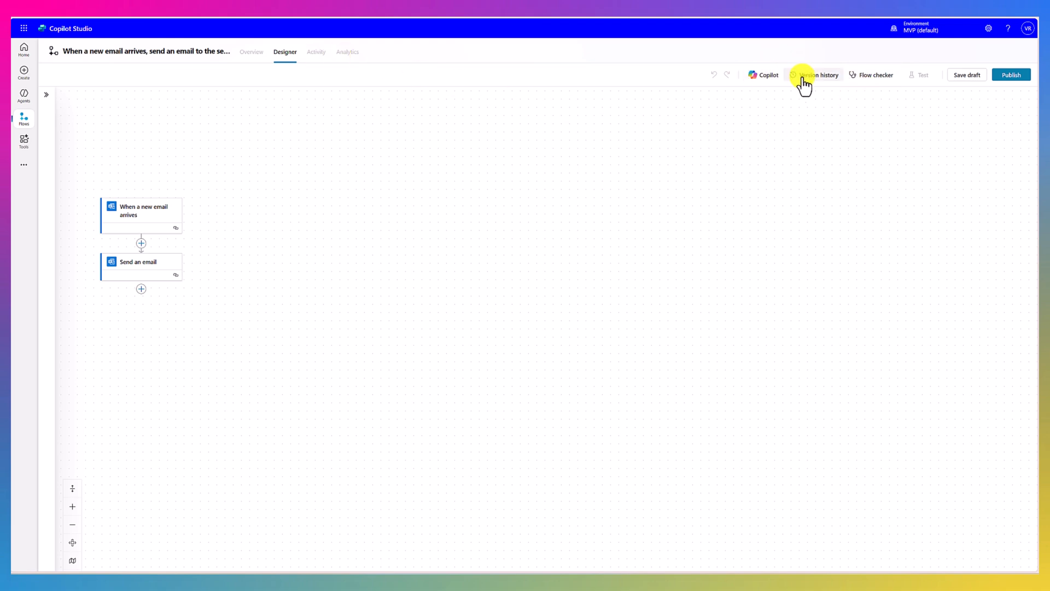
{"action": "mouse_move", "coordinate": [860, 87]}
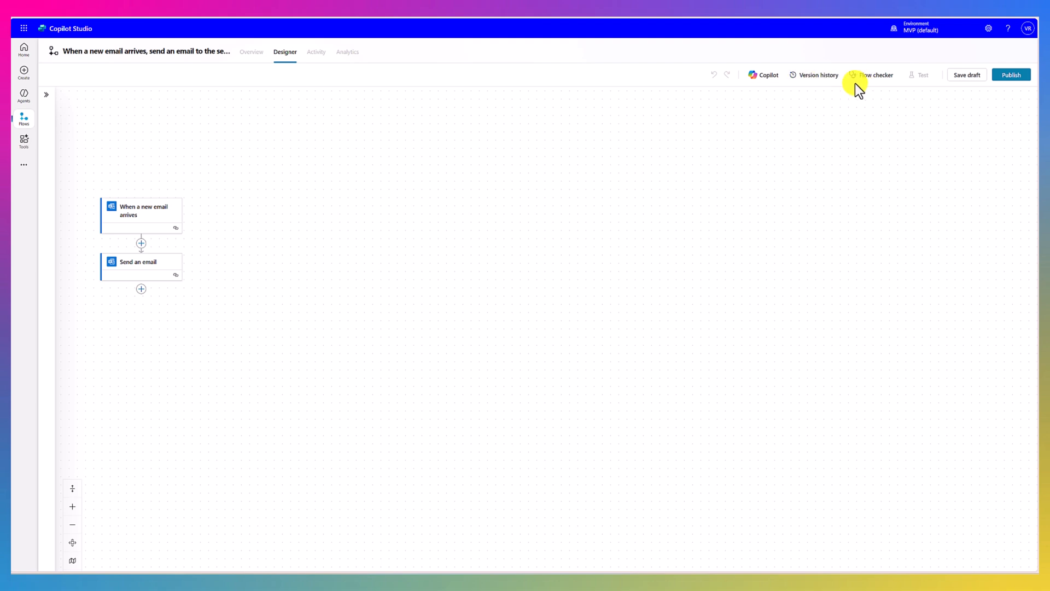
{"action": "mouse_move", "coordinate": [969, 74]}
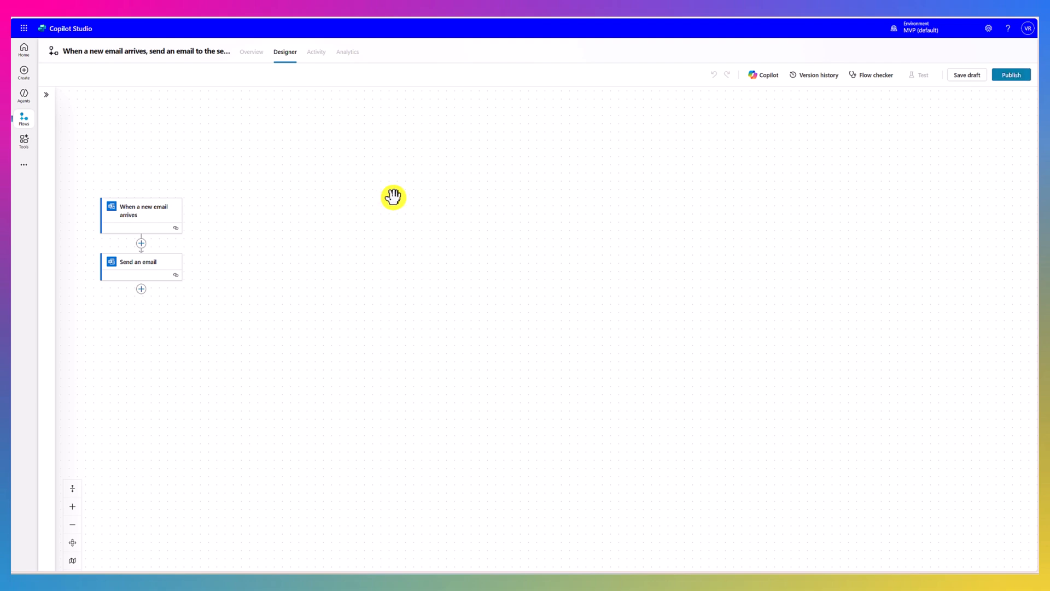
{"action": "mouse_move", "coordinate": [260, 165]}
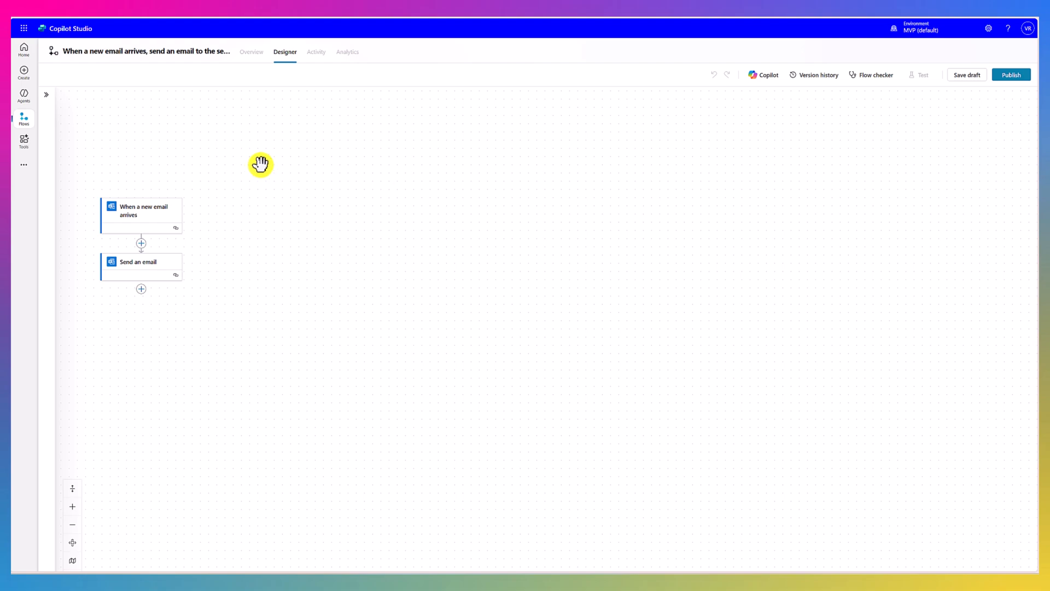
{"action": "left_click_drag", "start_coordinate": [260, 165], "coordinate": [408, 161]}
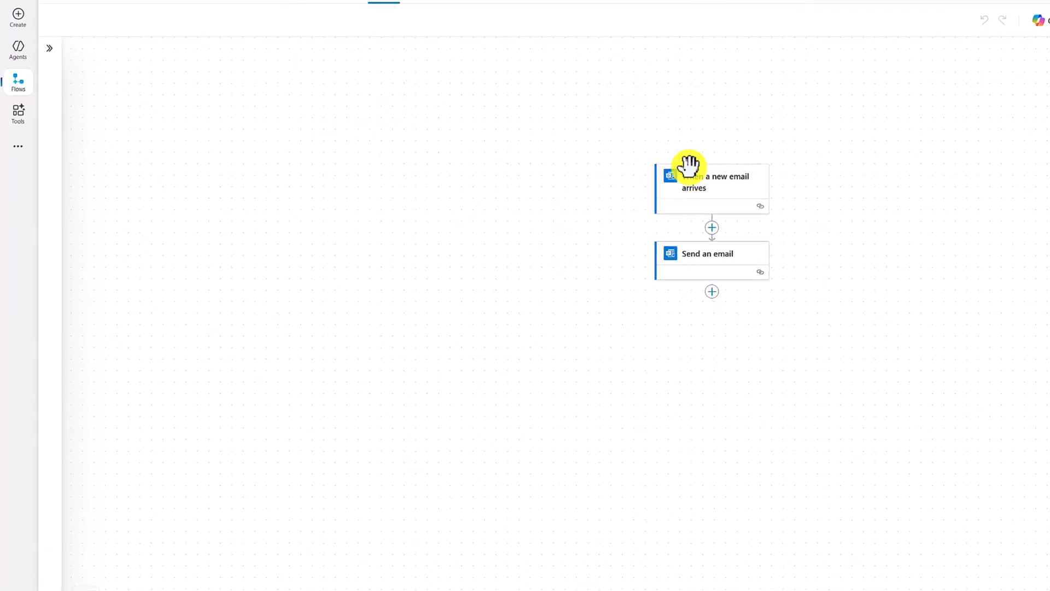
Review the 'When a new email arrives' trigger's advanced filter parameters without choosing any
{"action": "left_click", "coordinate": [712, 182]}
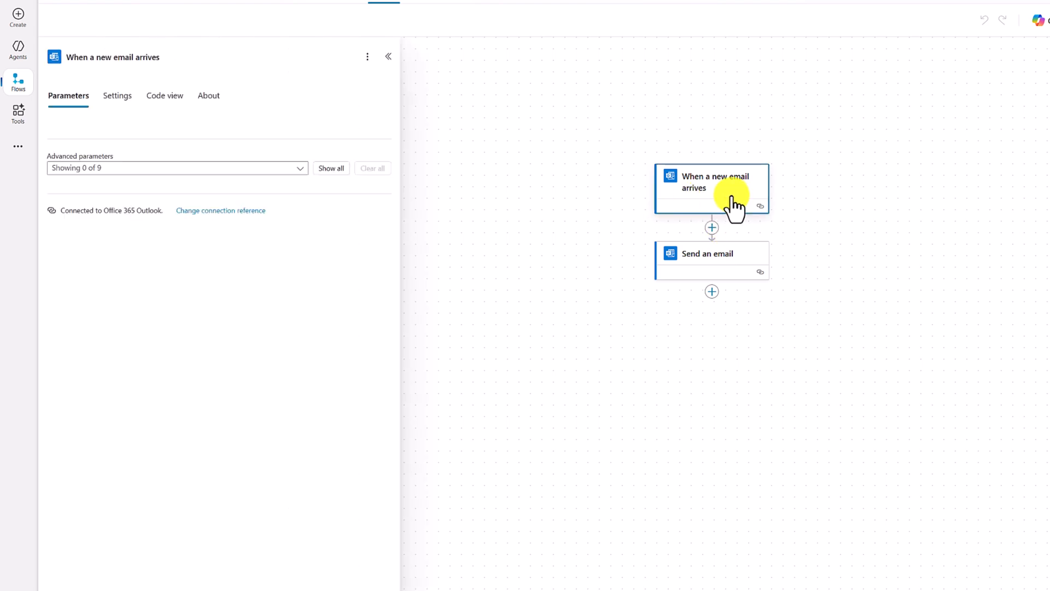
{"action": "mouse_move", "coordinate": [213, 159]}
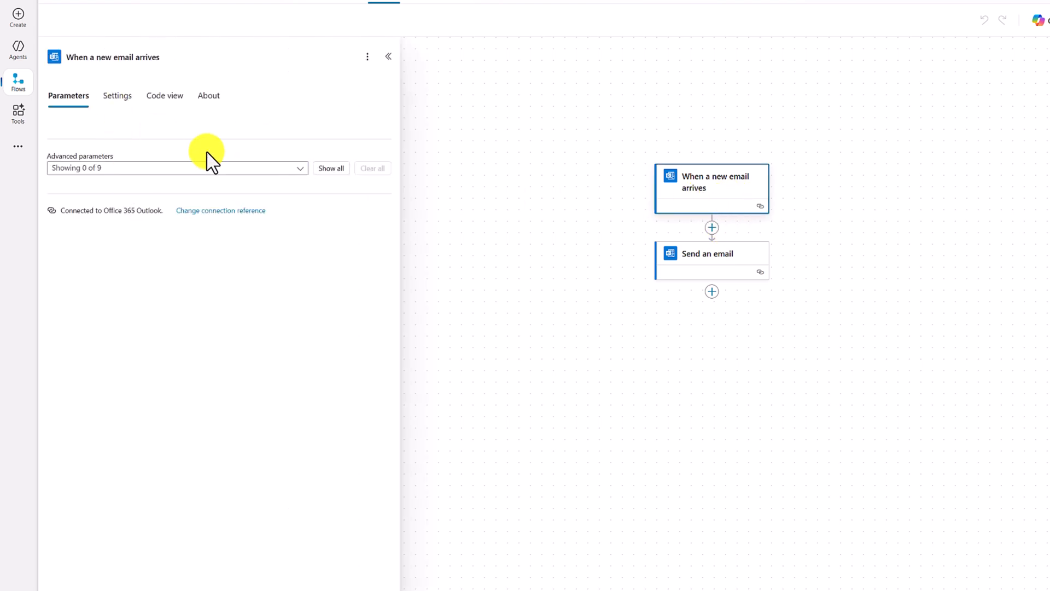
{"action": "mouse_move", "coordinate": [300, 169]}
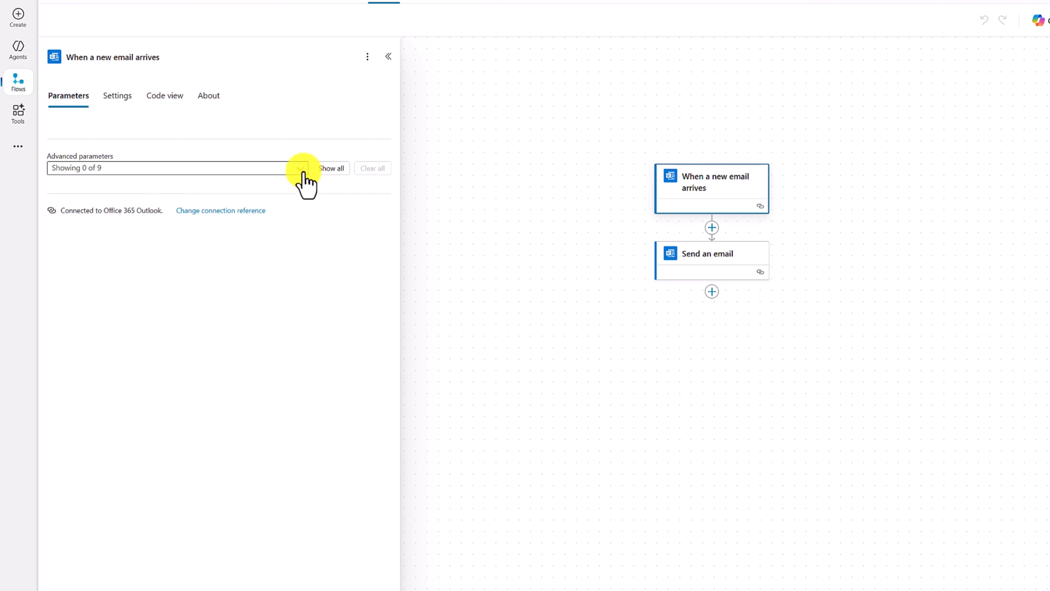
{"action": "left_click", "coordinate": [299, 168]}
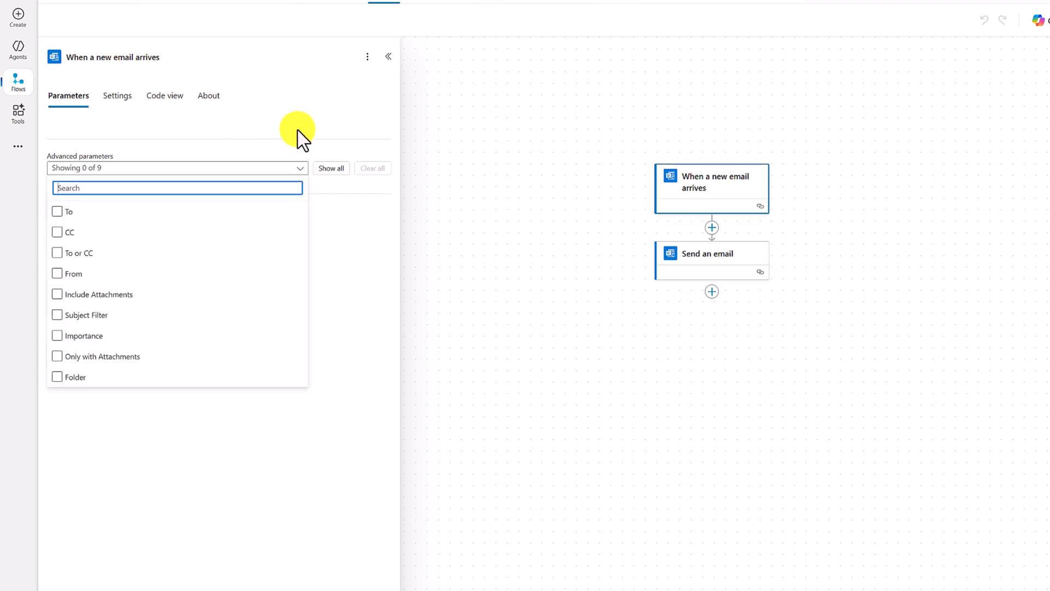
{"action": "left_click", "coordinate": [711, 260]}
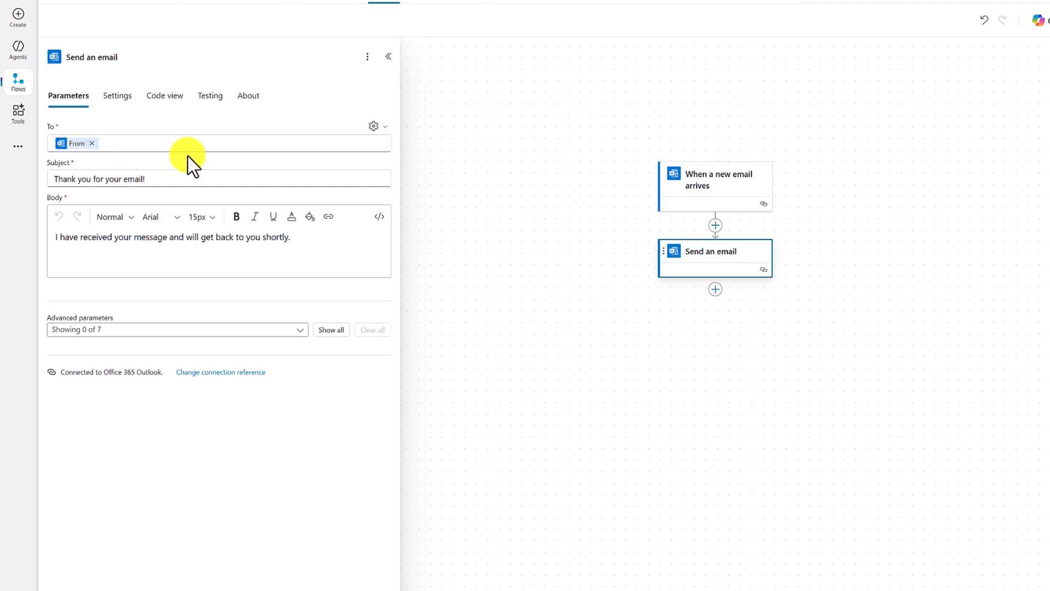
{"action": "mouse_move", "coordinate": [187, 178]}
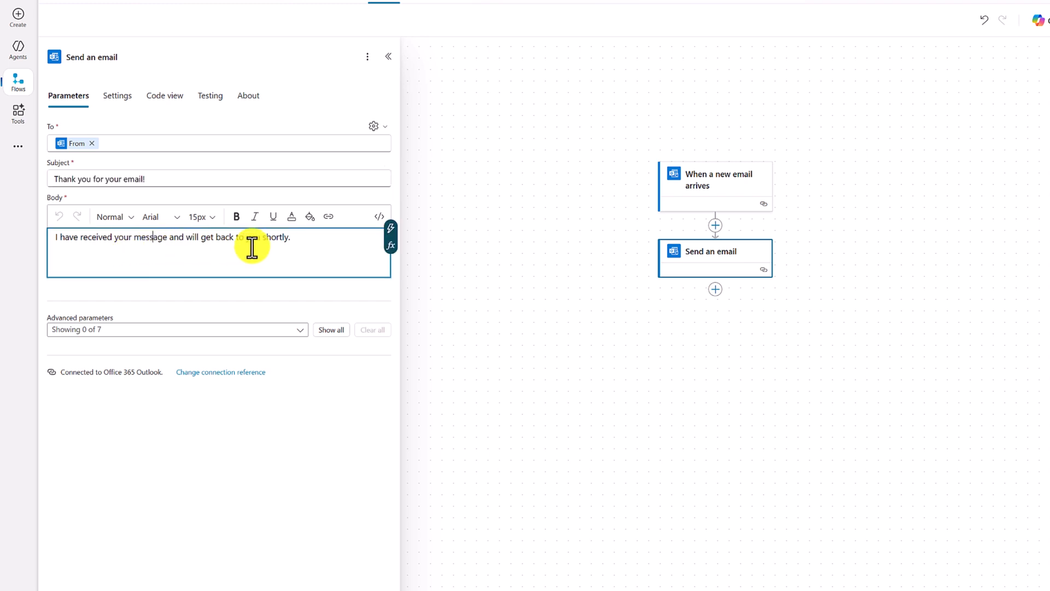
{"action": "mouse_move", "coordinate": [306, 241]}
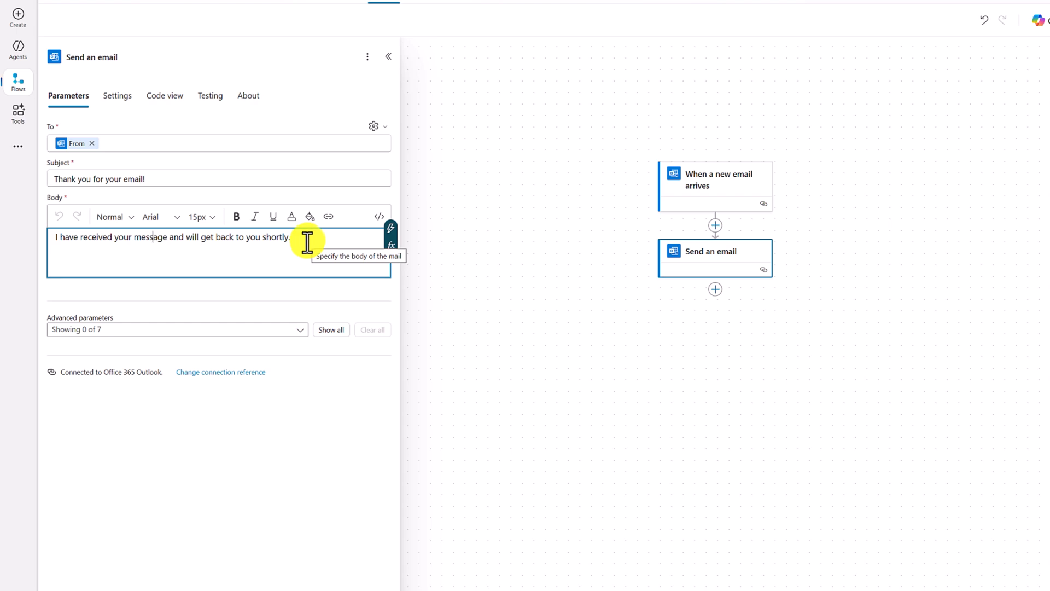
Inspect the 'Send an email' step's acknowledgement body text sent to the original sender
{"action": "left_click", "coordinate": [388, 56]}
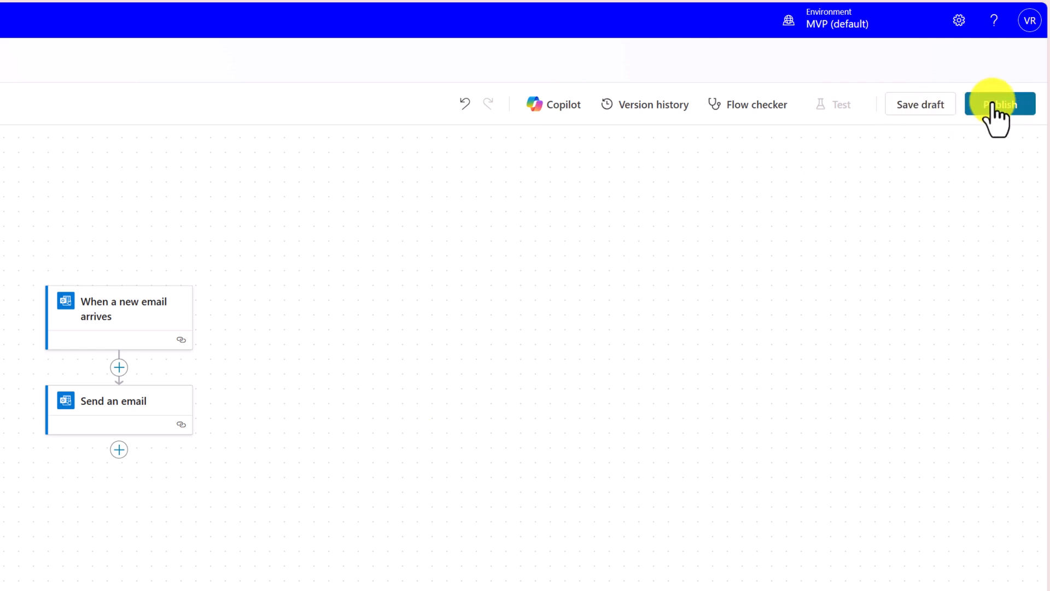
Publish the two-step auto-reply agent flow from the designer toolbar
{"action": "left_click", "coordinate": [1001, 104]}
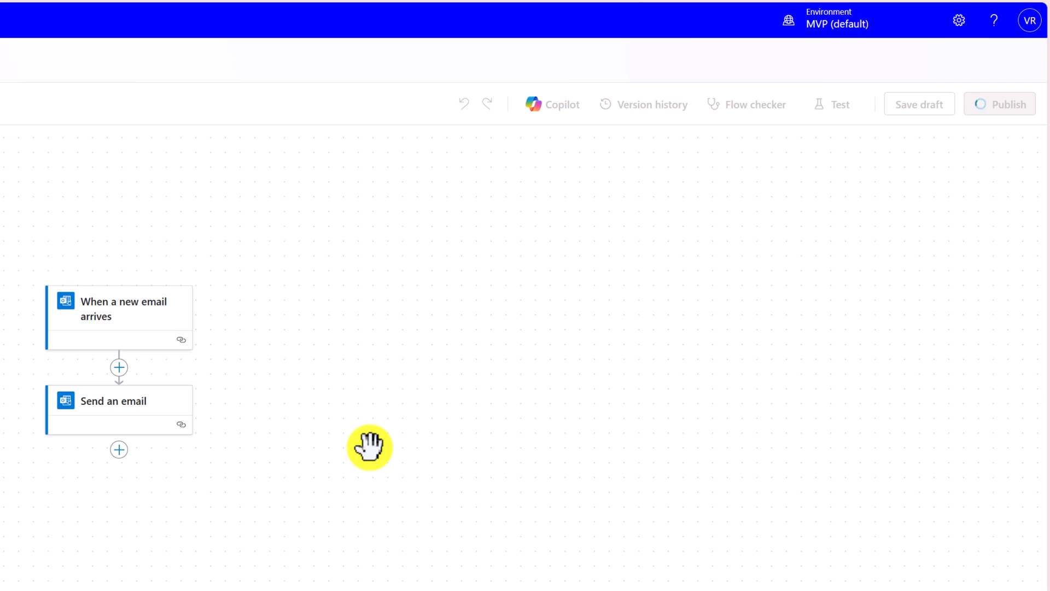
{"action": "left_click", "coordinate": [999, 104]}
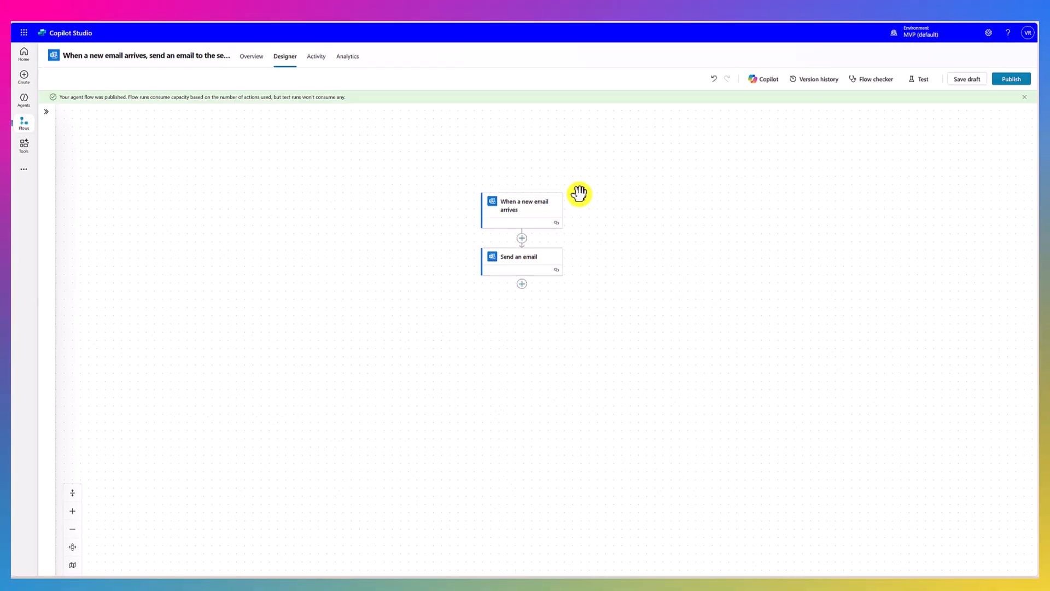
{"action": "mouse_move", "coordinate": [396, 105]}
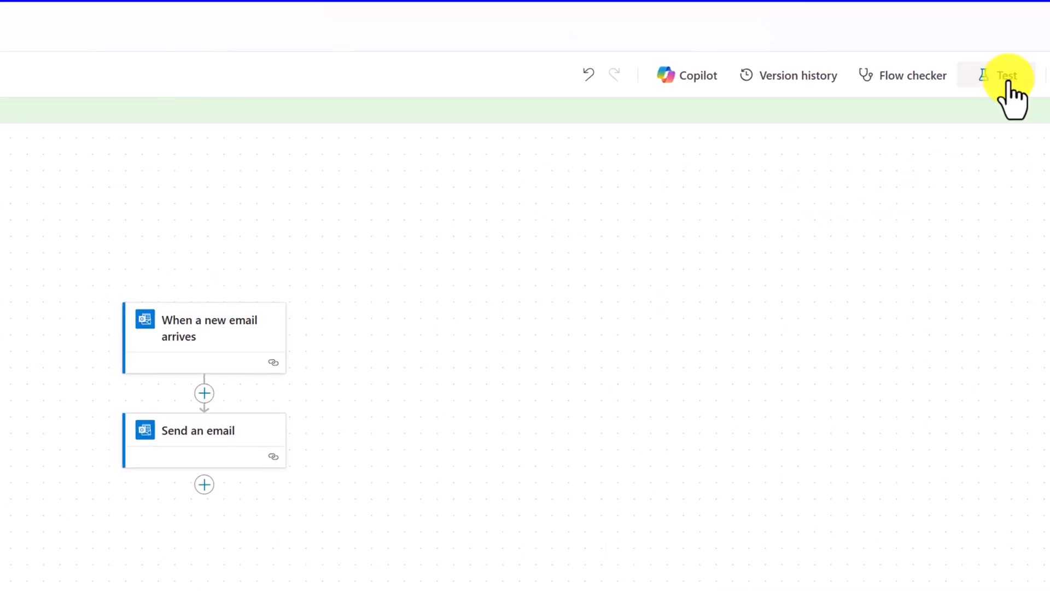
Start a manual test run of the published auto-reply flow
{"action": "left_click", "coordinate": [1007, 76]}
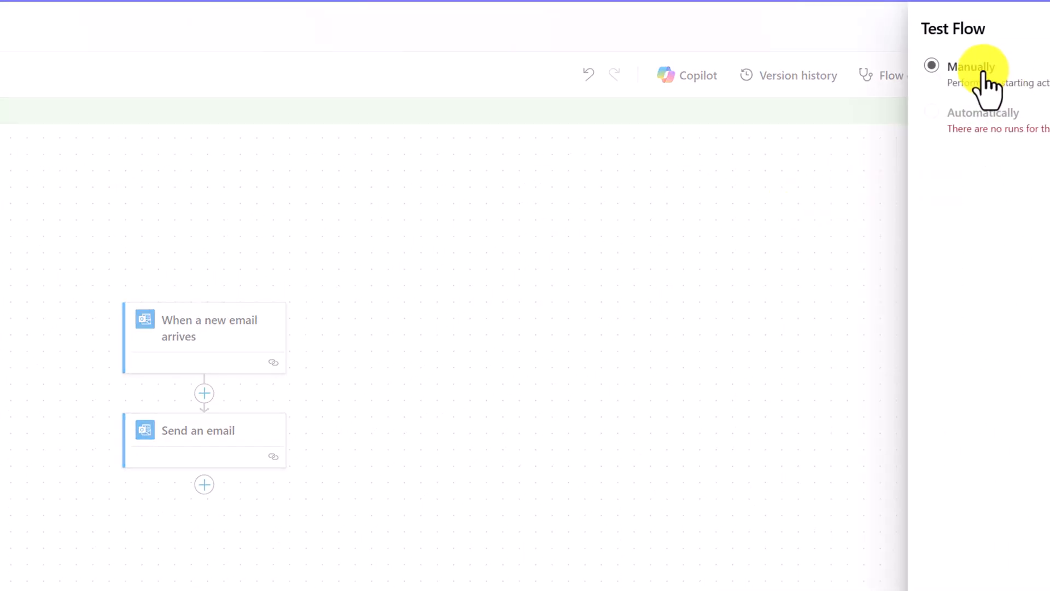
{"action": "left_click", "coordinate": [972, 67]}
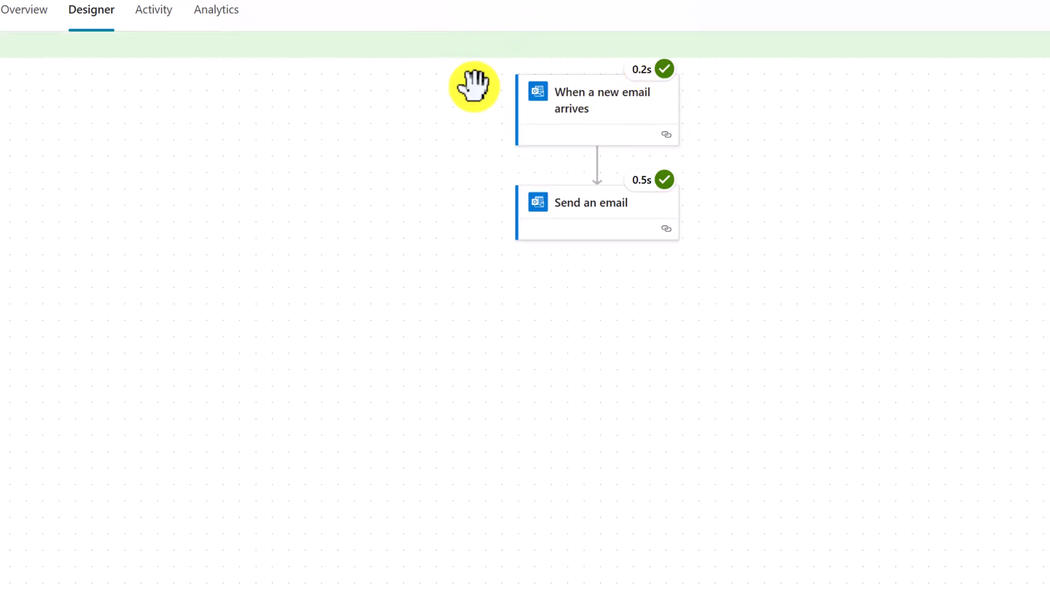
{"action": "mouse_move", "coordinate": [489, 122]}
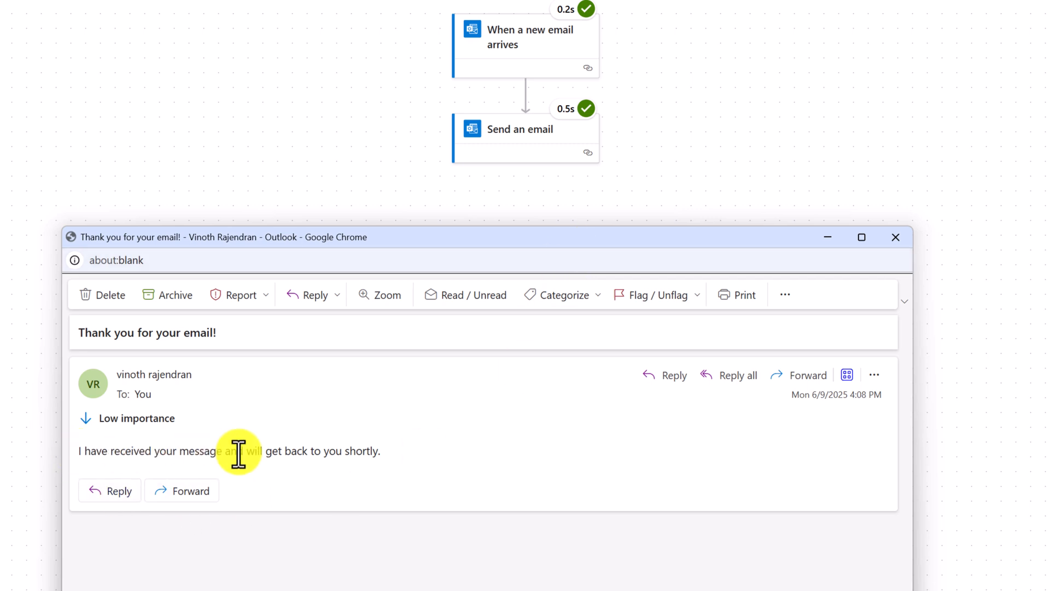
Highlight the received auto-reply's 'I have received your message…' body text in Outlook
{"action": "left_click_drag", "start_coordinate": [237, 451], "coordinate": [87, 451]}
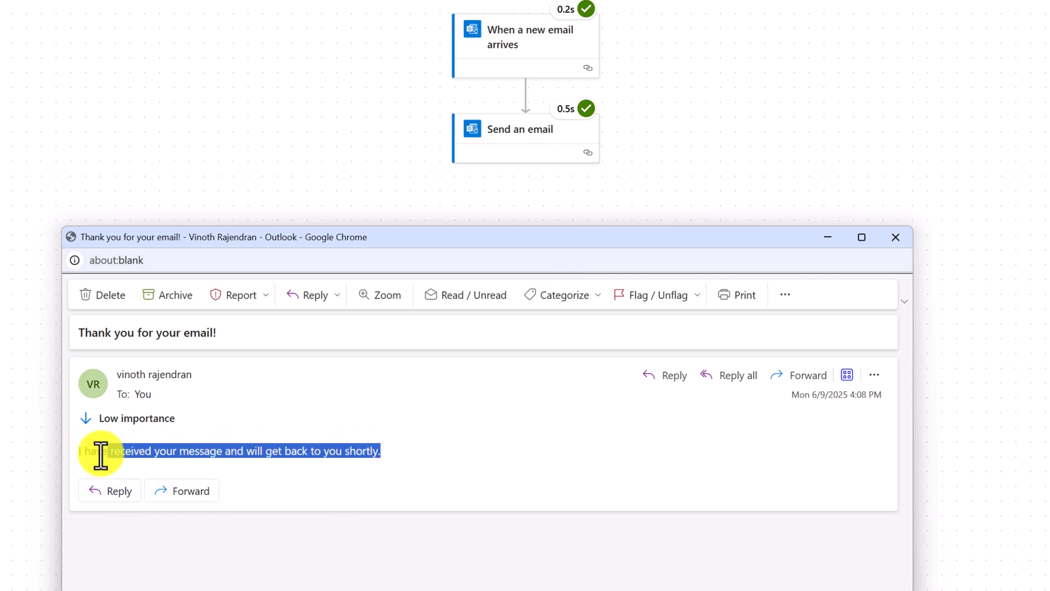